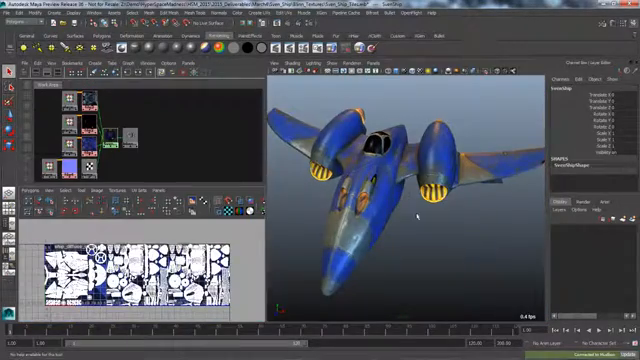
Send the painted blue spaceship from Maya to Mudbox via Send to Mudbox
left_click(12, 12)
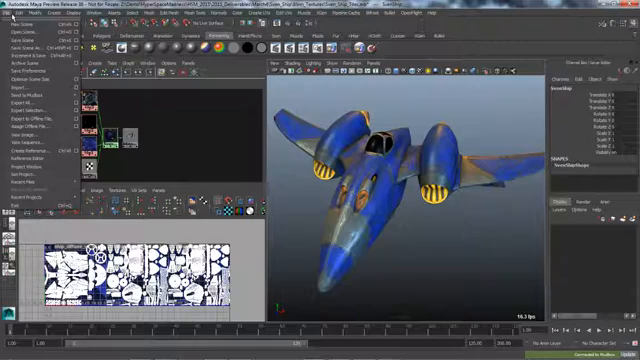
left_click(30, 96)
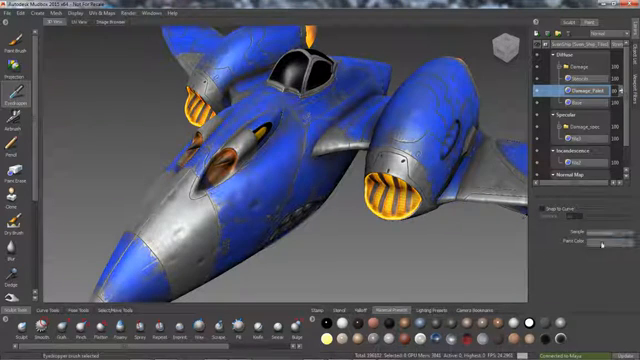
Bring up the Export Selection dialog listing each paint layer's output file name and format
left_click(610, 232)
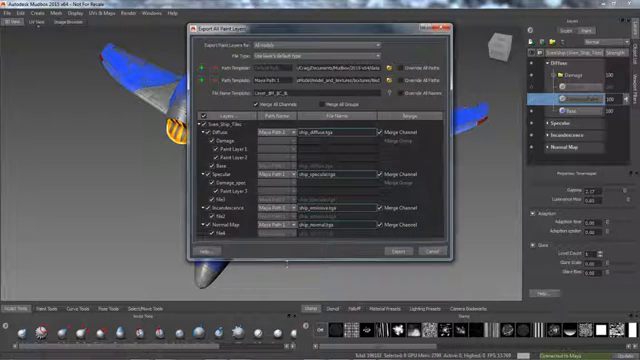
left_click(316, 44)
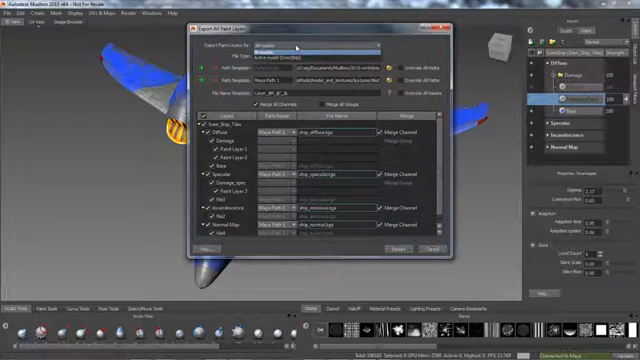